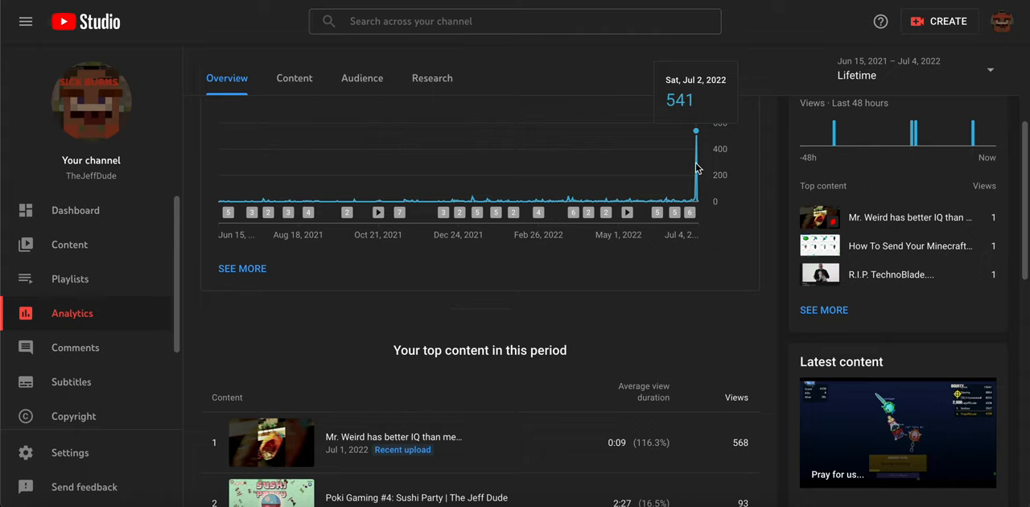
mouse_move(644, 279)
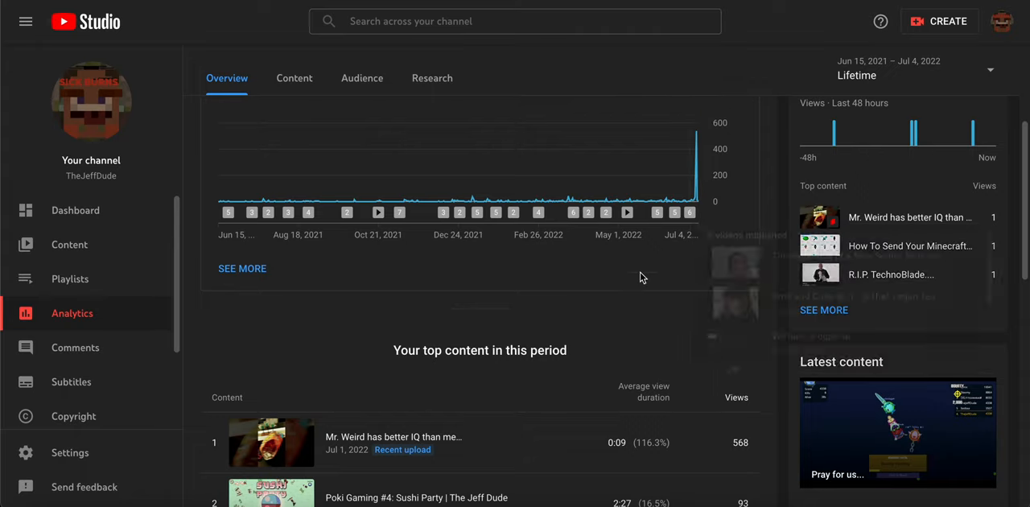
Review the lifetime analytics and top content by views, then switch to the channel's Content list
scroll("up", 3)
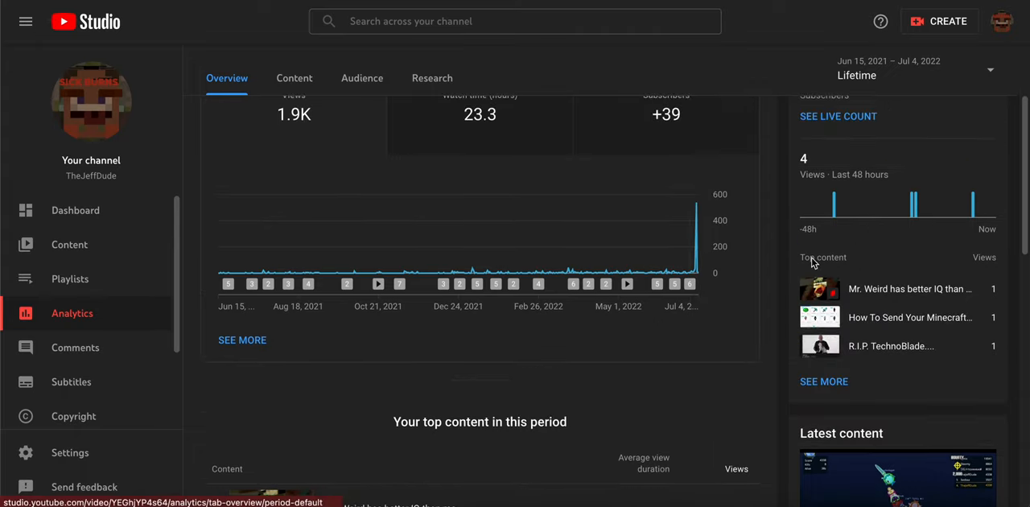
scroll("down", 3)
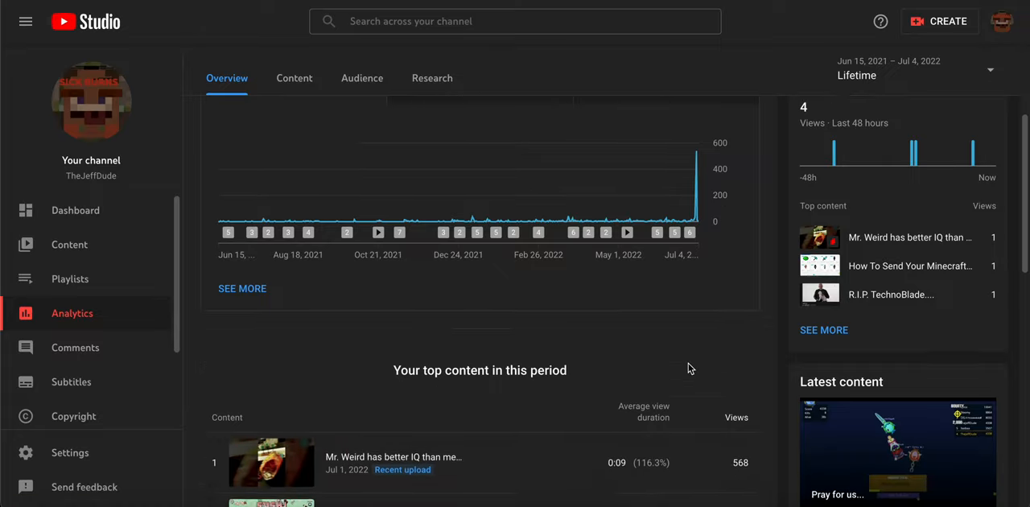
scroll("down", 3)
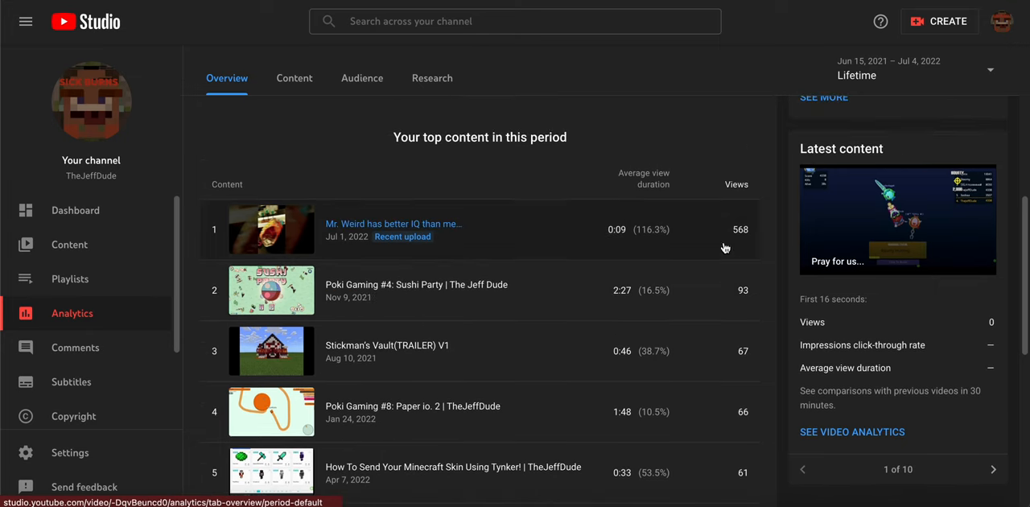
mouse_move(720, 235)
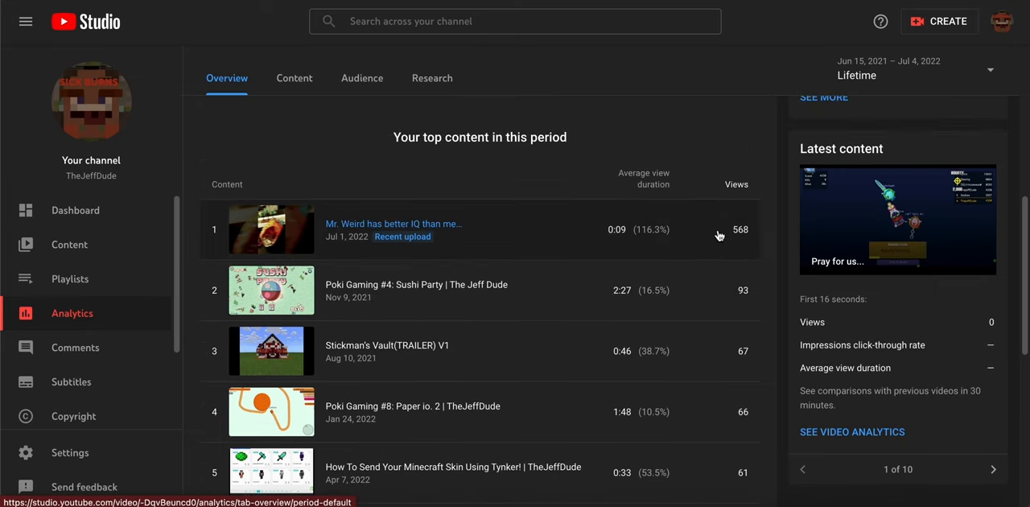
mouse_move(684, 143)
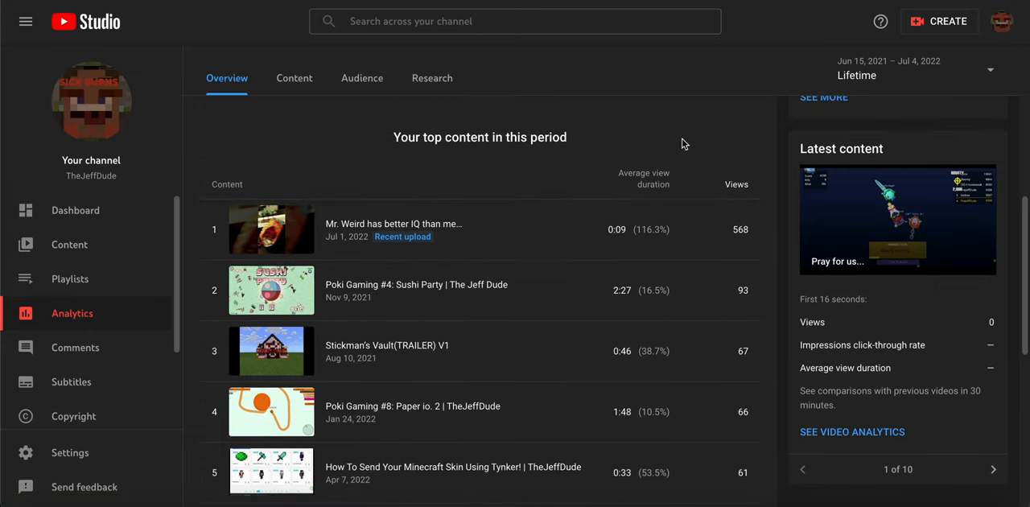
mouse_move(450, 246)
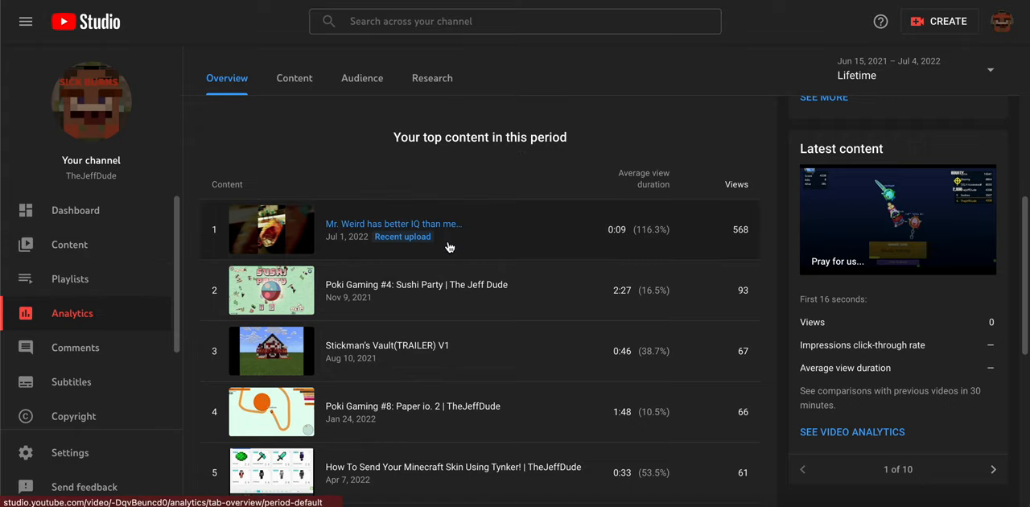
mouse_move(69, 245)
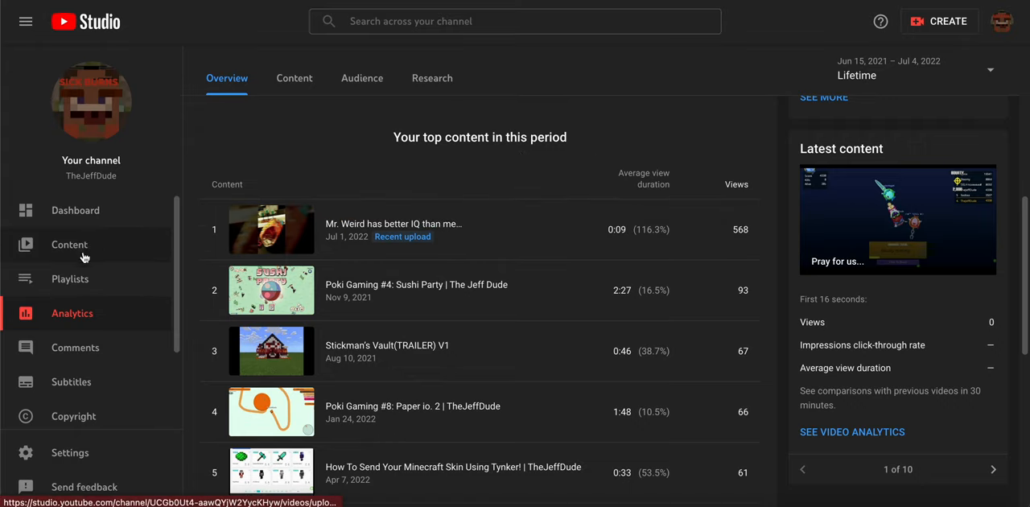
left_click(69, 245)
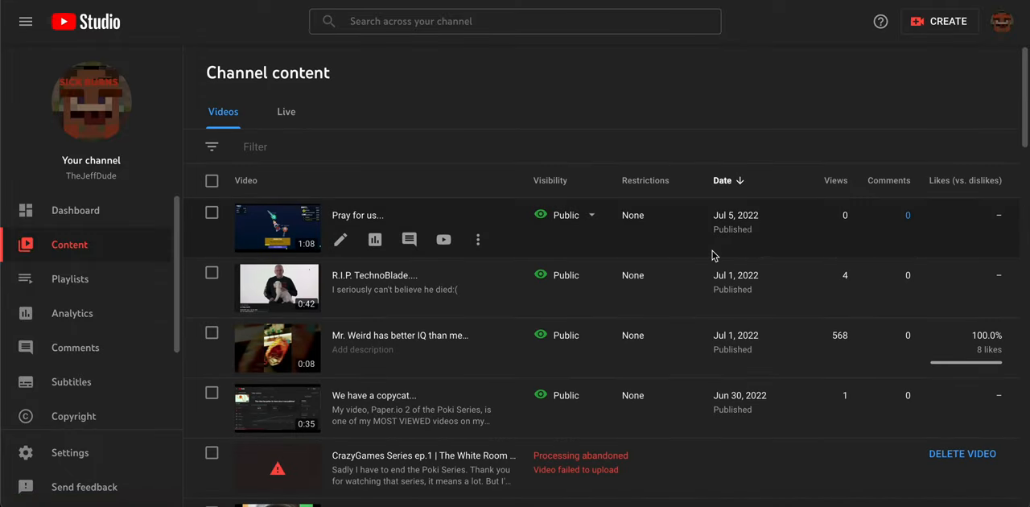
Scroll down the channel content list of videos
scroll("down", 3)
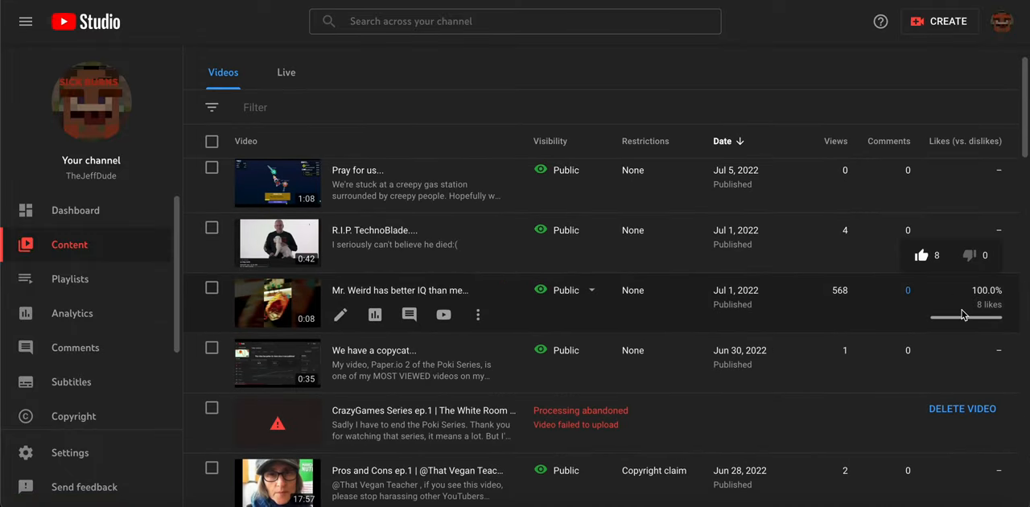
mouse_move(852, 302)
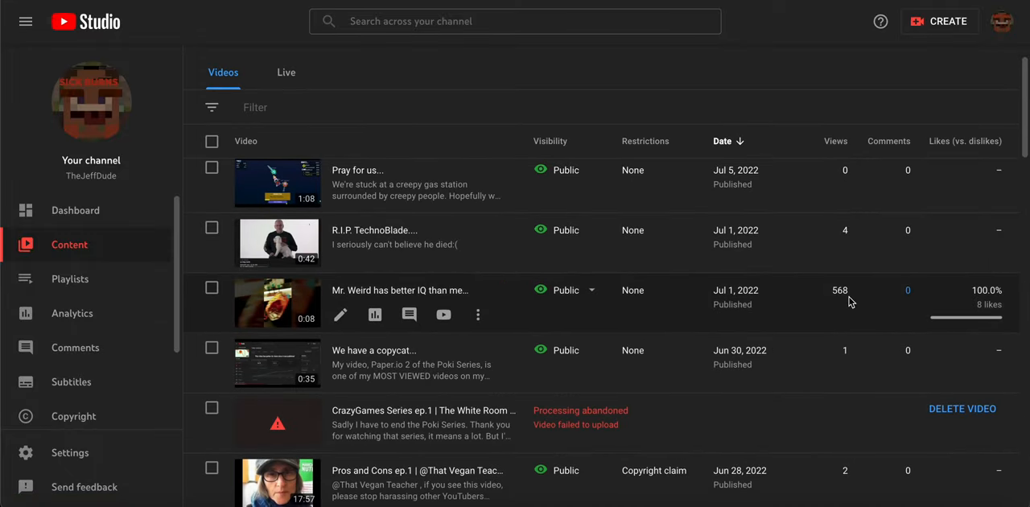
mouse_move(540, 229)
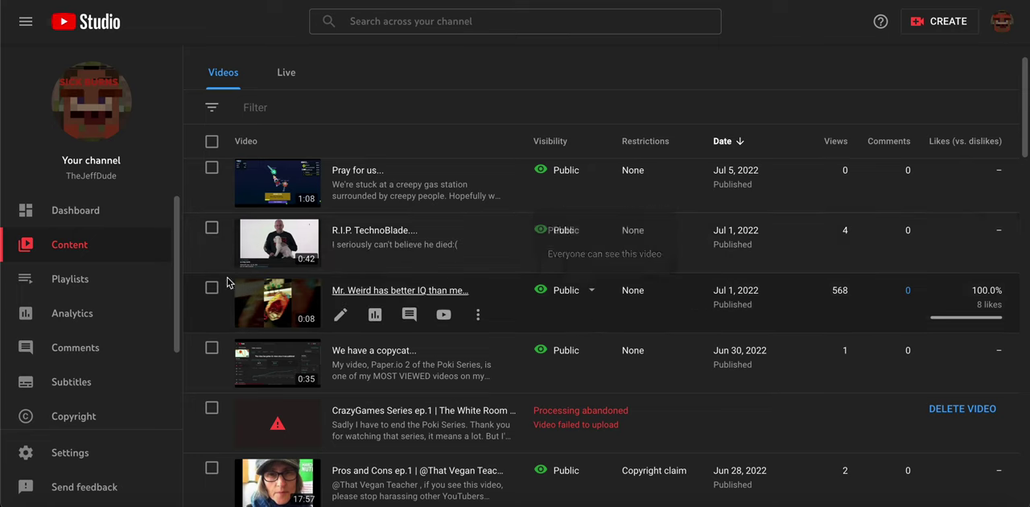
Return to the channel analytics overview and switch the date range to Lifetime (1,895 views)
left_click(70, 312)
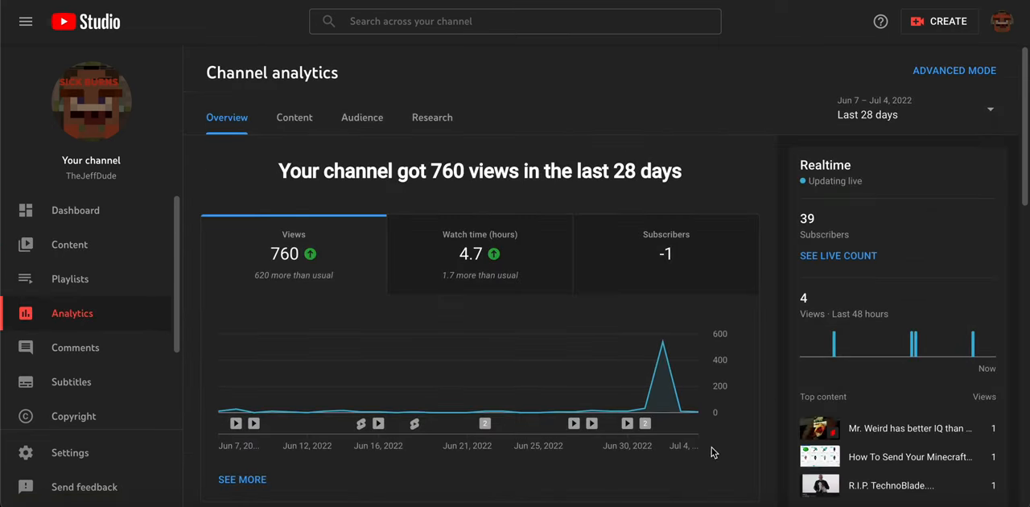
scroll("down", 3)
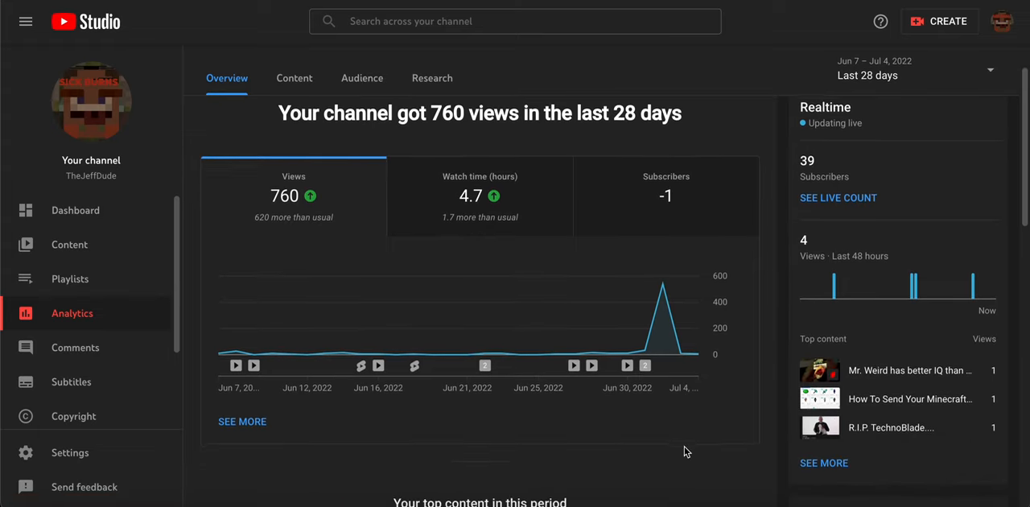
scroll("up", 3)
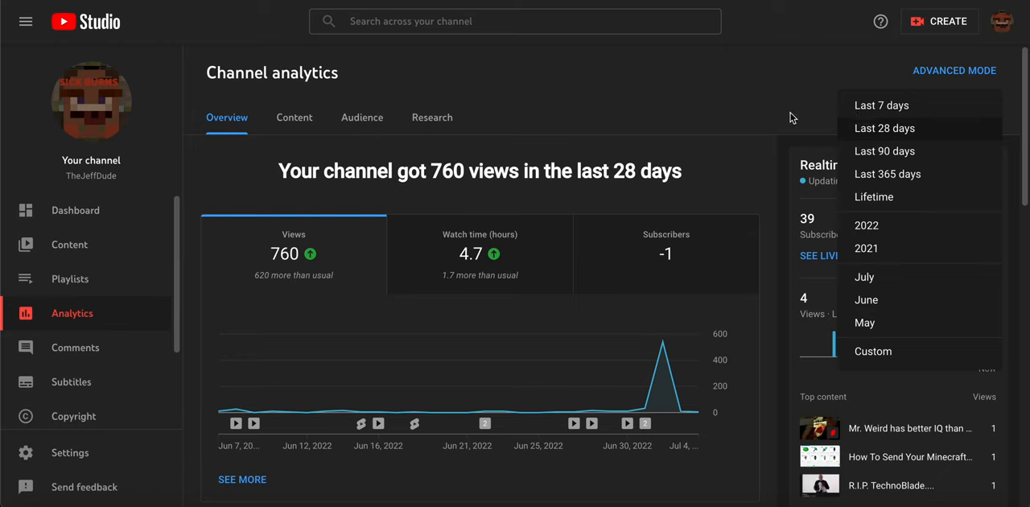
left_click(874, 196)
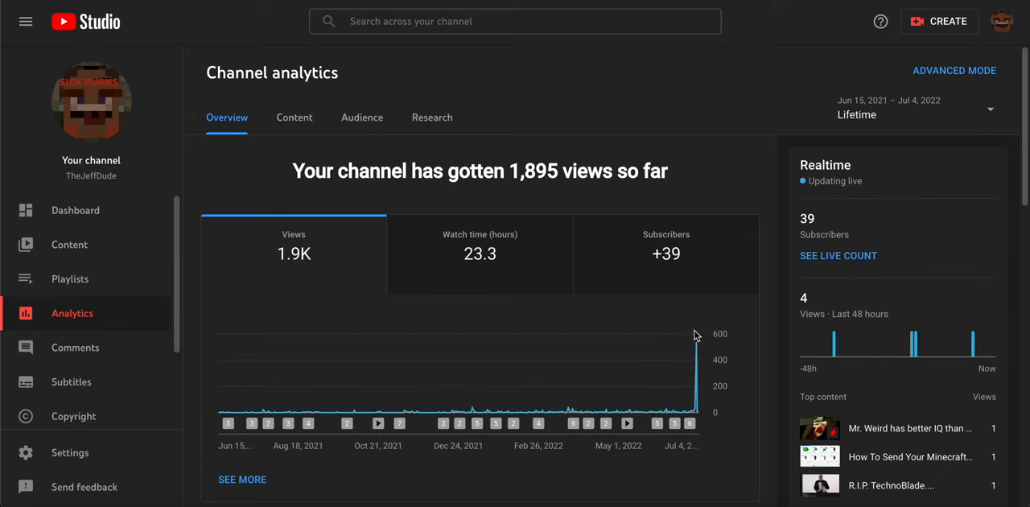
mouse_move(547, 238)
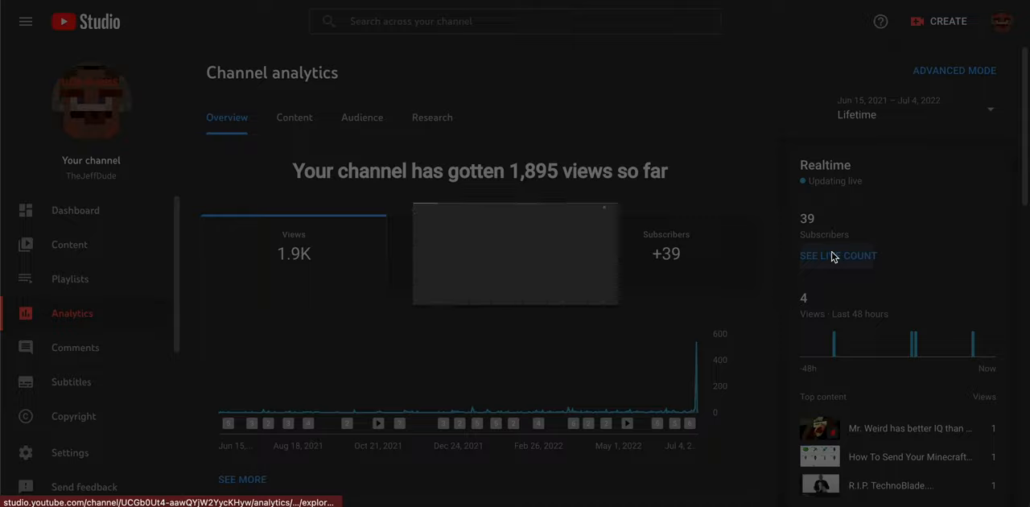
View the live subscriber count of 39, close it, and scroll to the top content
left_click(837, 255)
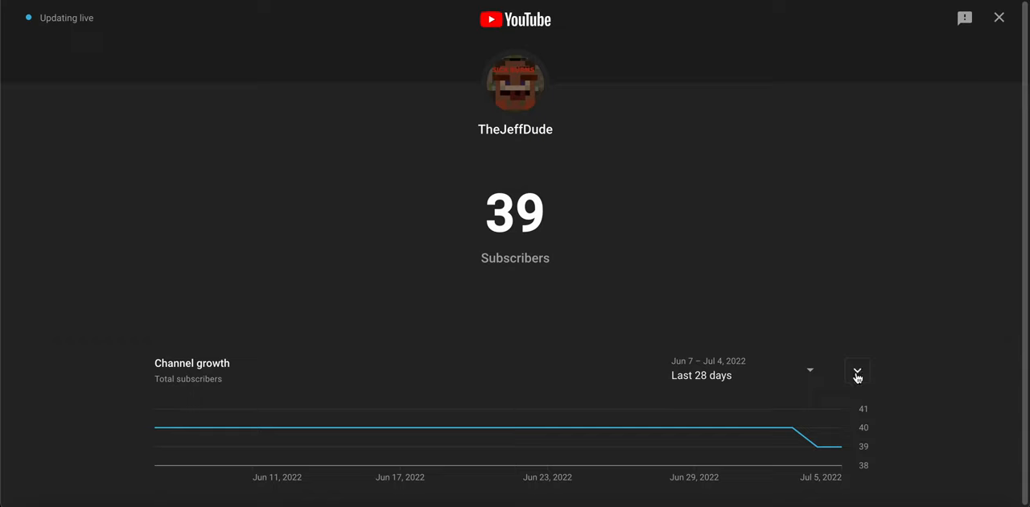
left_click(1000, 16)
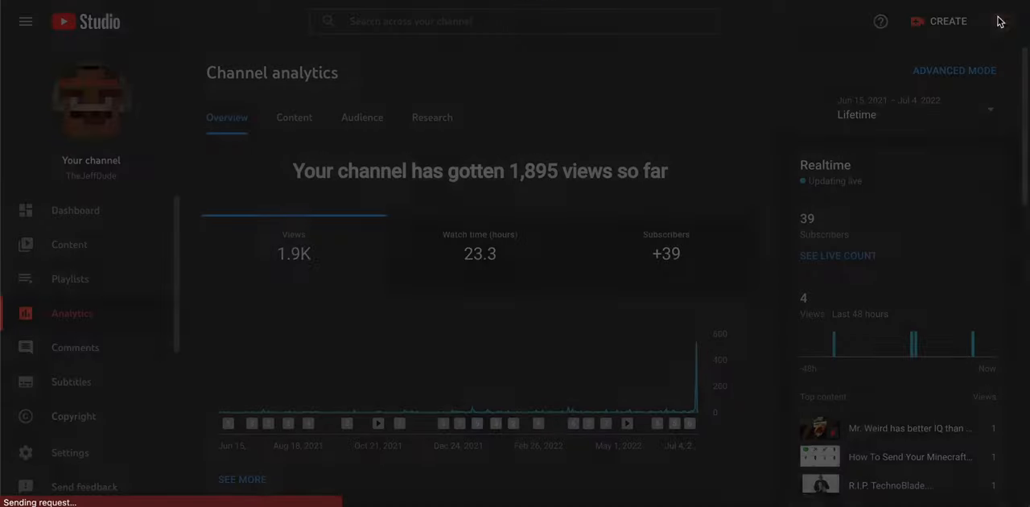
scroll("down", 3)
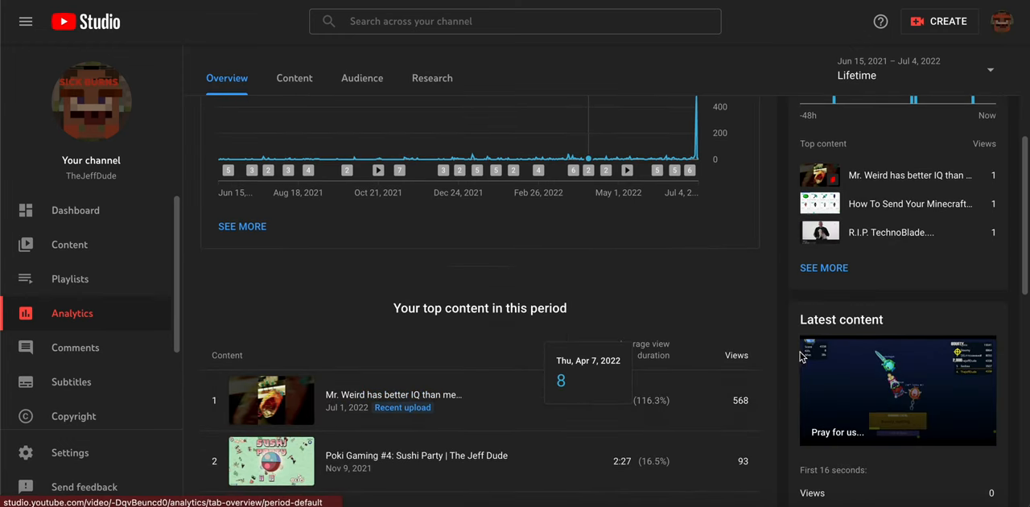
scroll("down", 3)
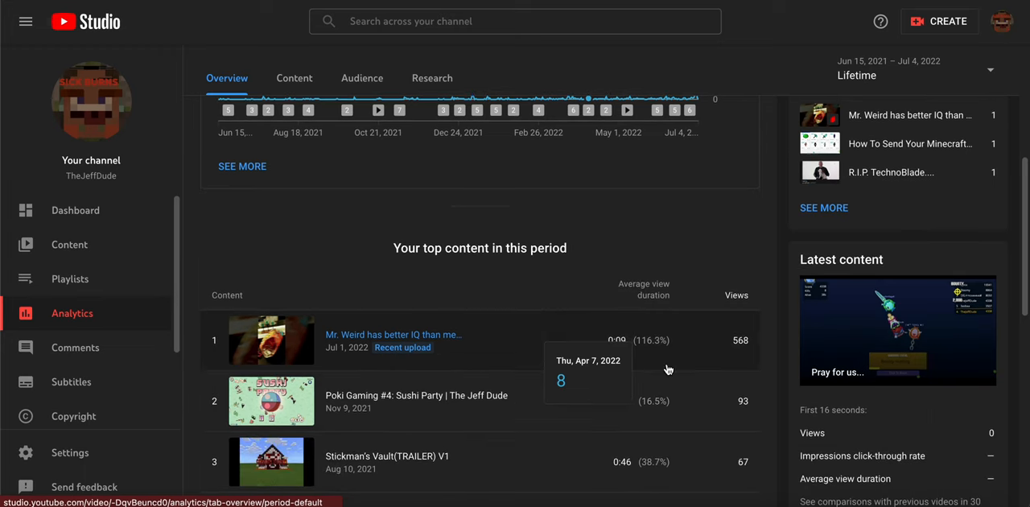